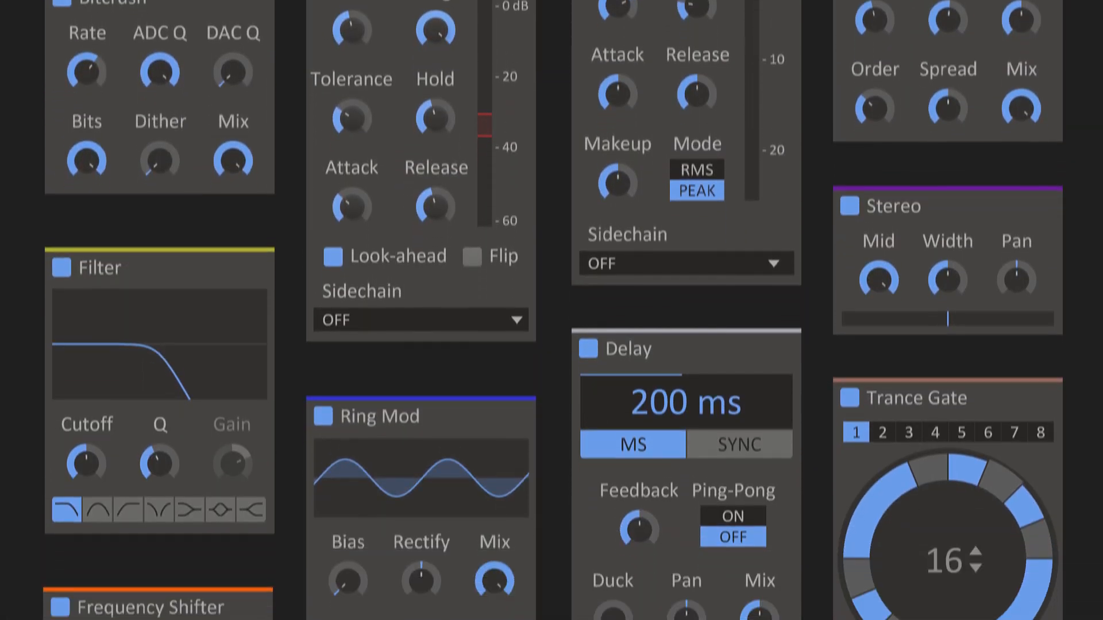
Scroll through the preset menu and load the Destructo 6 patch
scroll("down", 3)
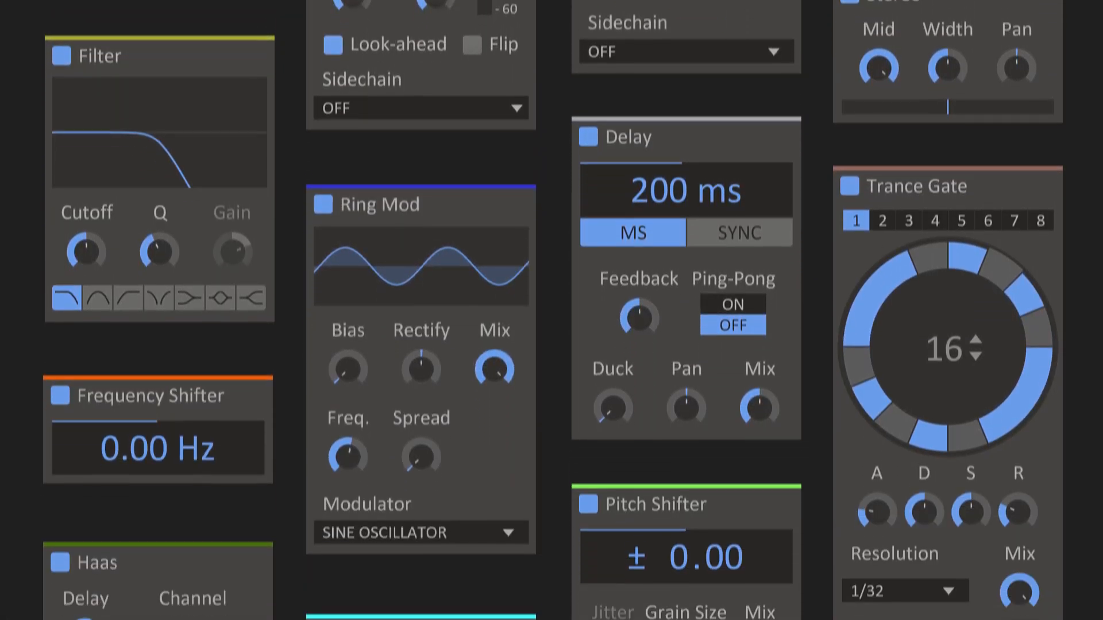
scroll("down", 3)
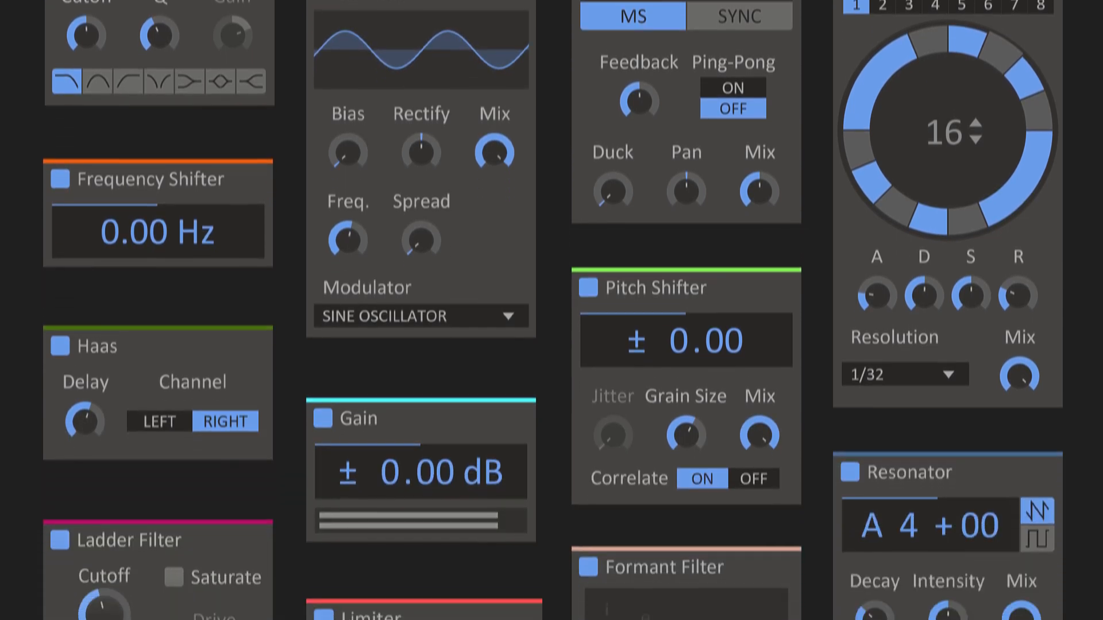
scroll("down", 3)
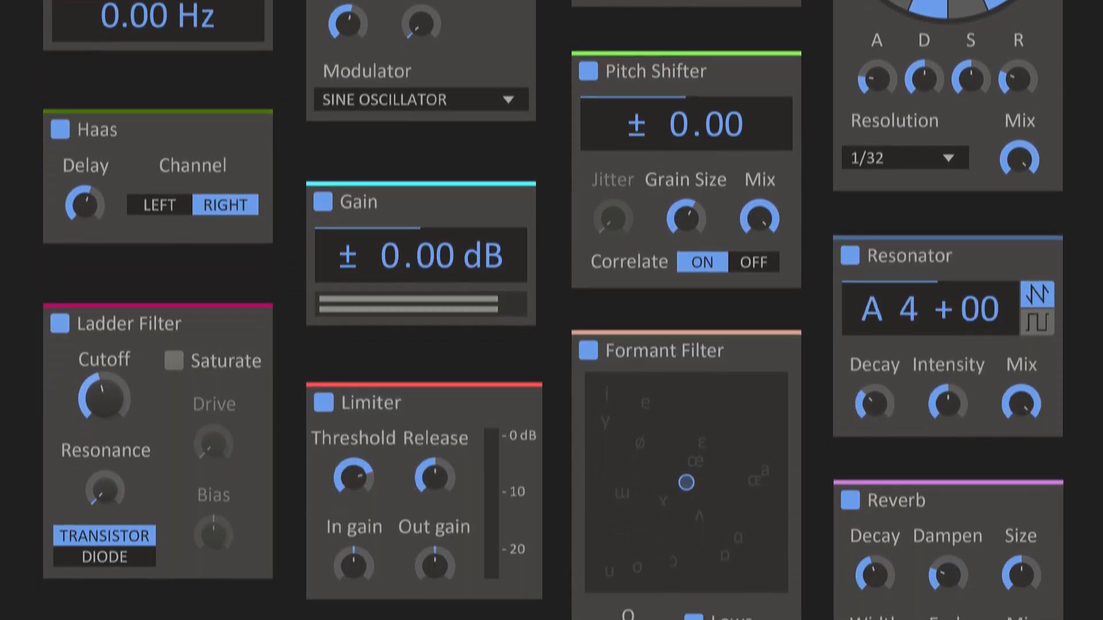
scroll("down", 3)
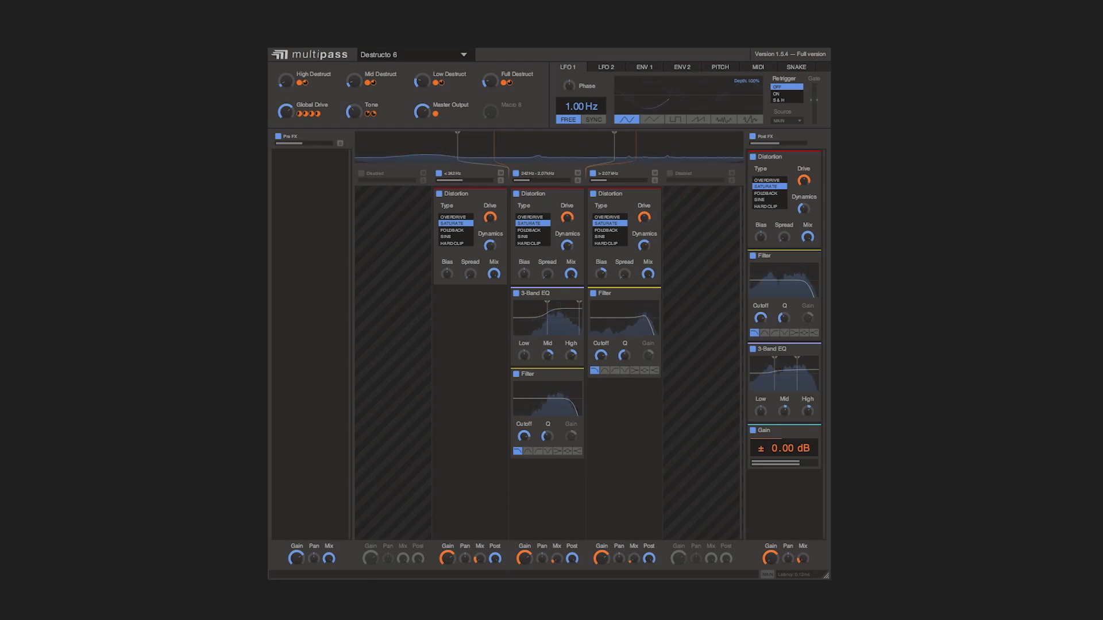
left_click(413, 55)
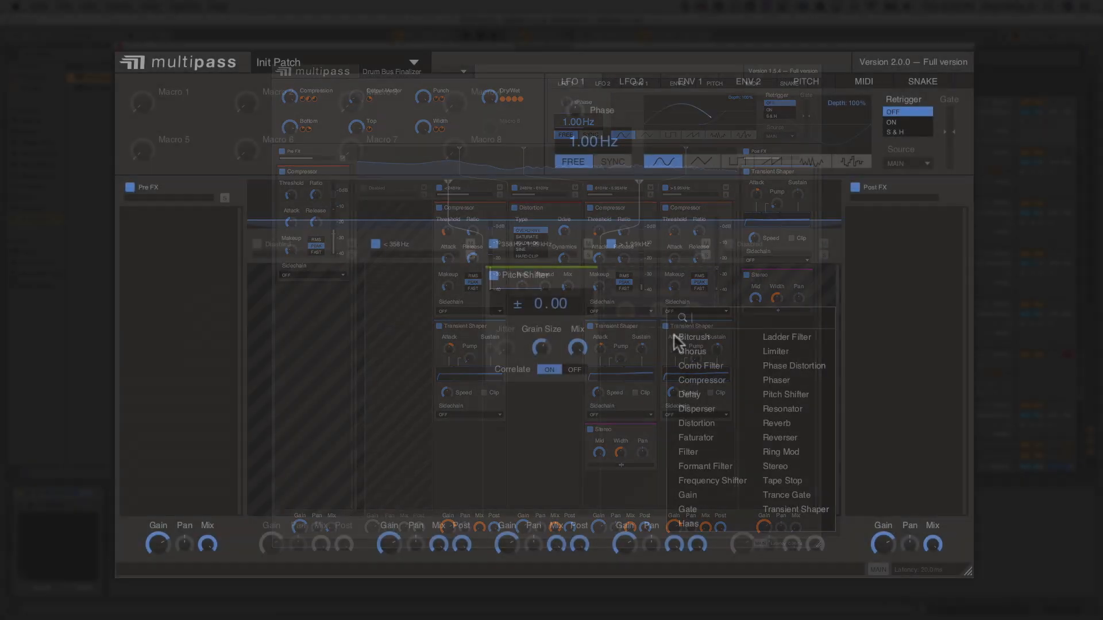
Add a Disperser to the lowest band and a Faturator to the middle band
left_click(777, 423)
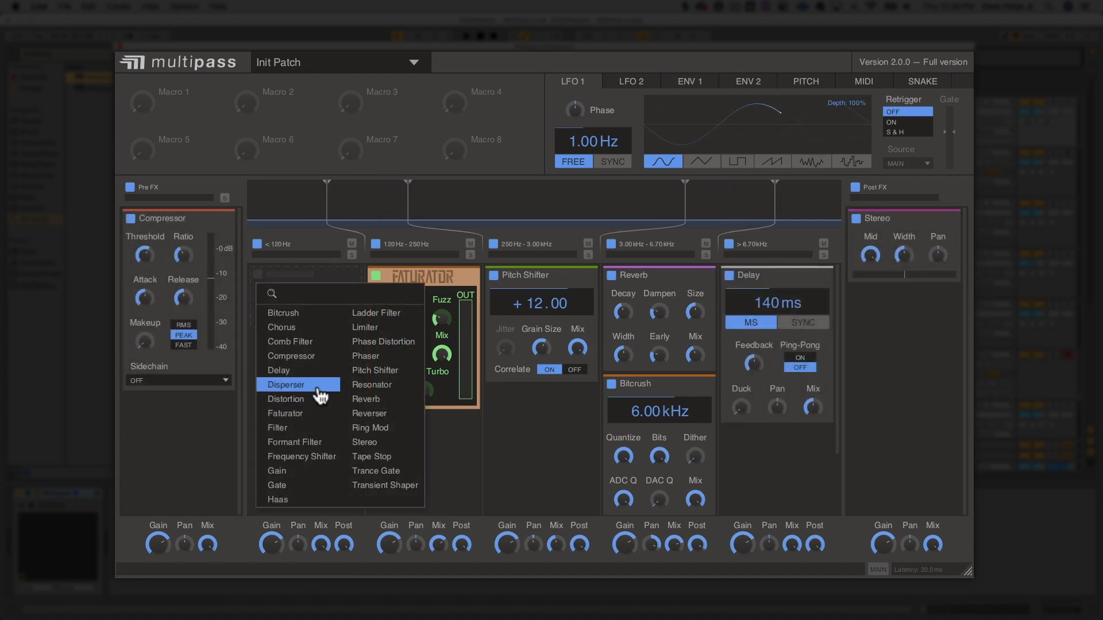
left_click(286, 384)
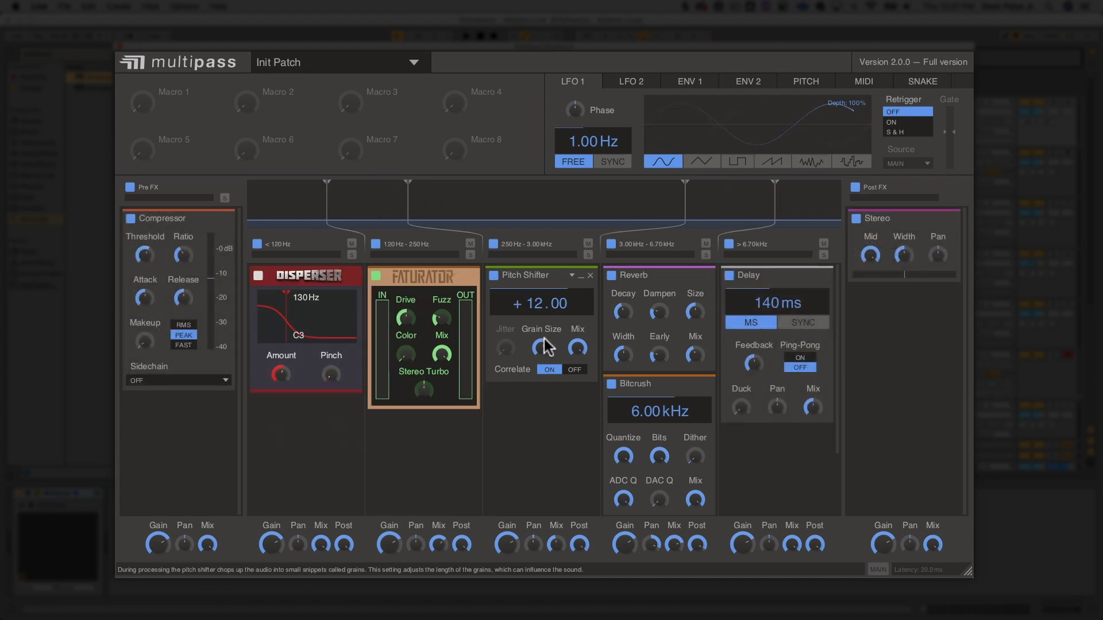
left_click(571, 274)
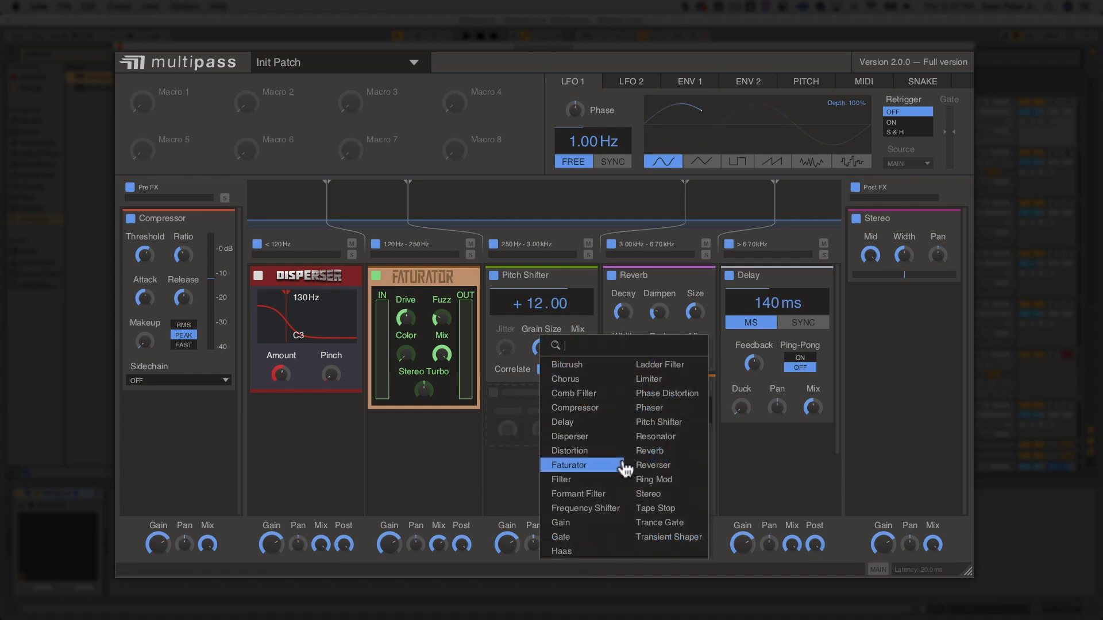
left_click(653, 479)
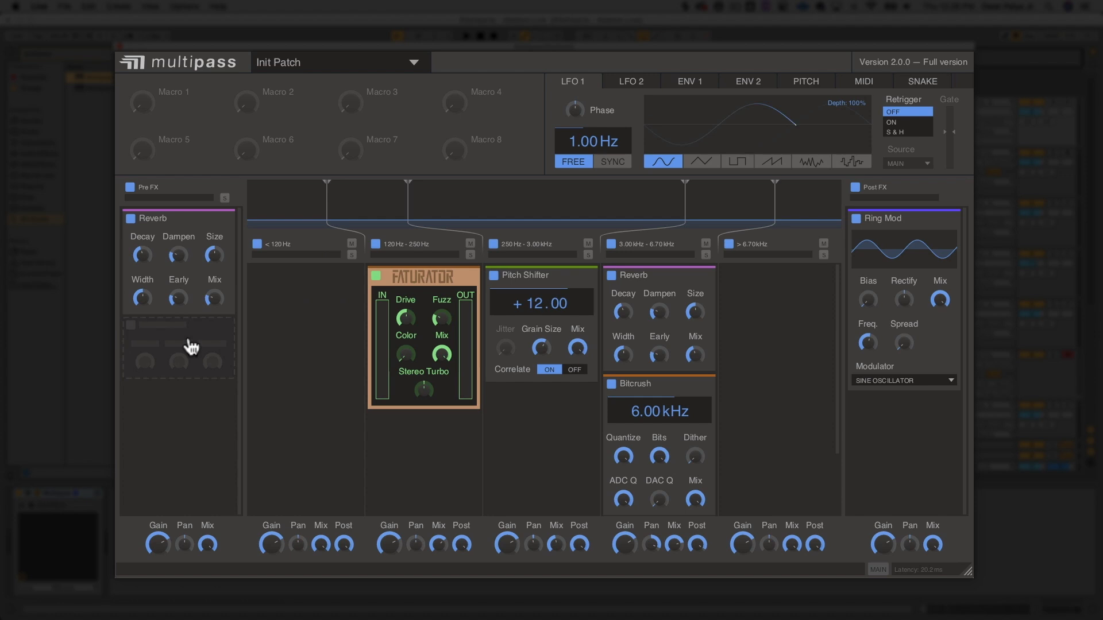
Add a Reverser after the pre-effects Reverb and a Stereo module to the post effects
left_click(178, 344)
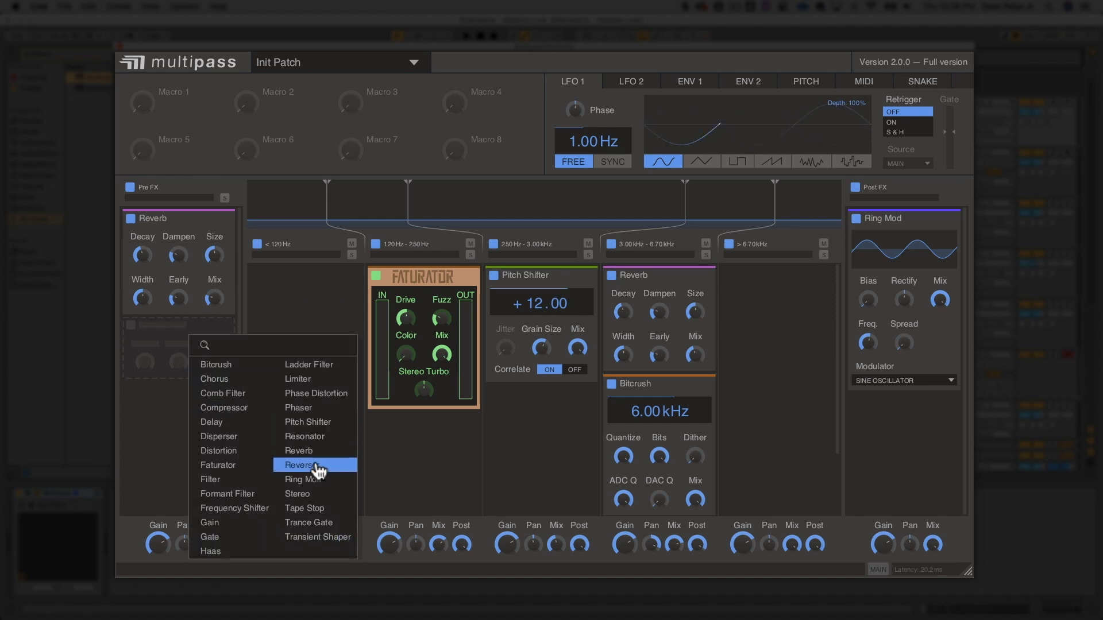
left_click(298, 465)
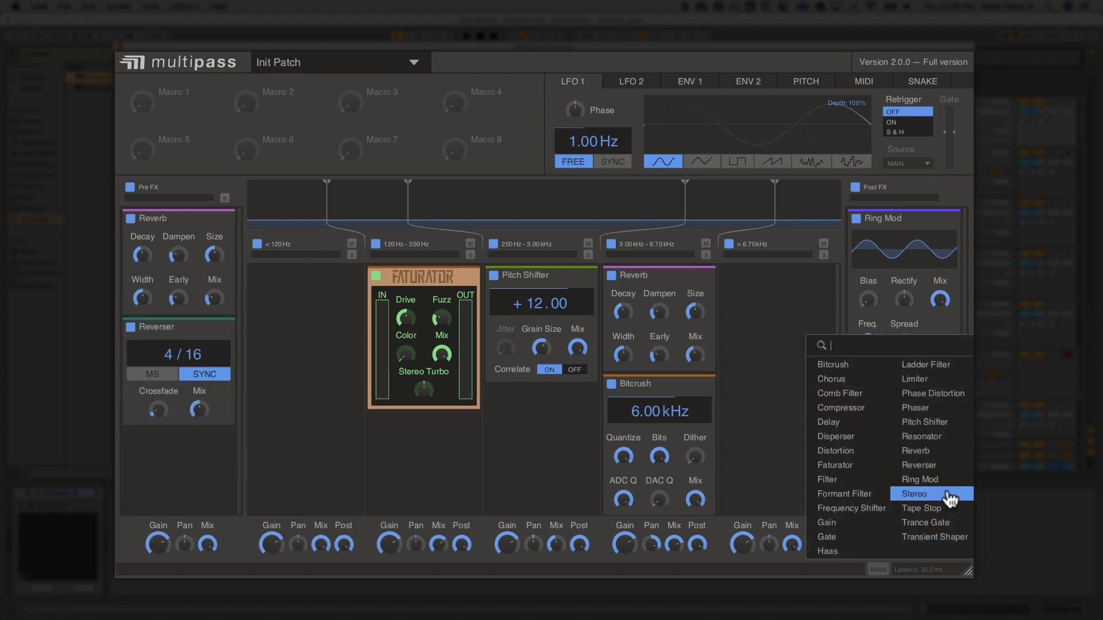
left_click(913, 493)
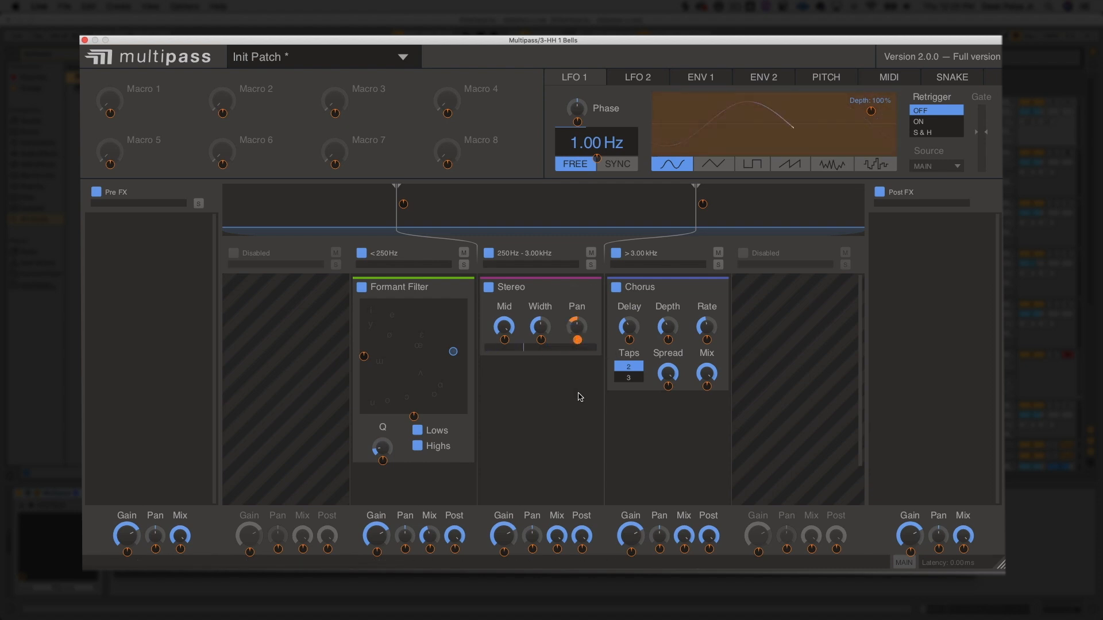
Bring up Multipass on the Vocal Chop track with the default three-band Init Patch
left_click(699, 77)
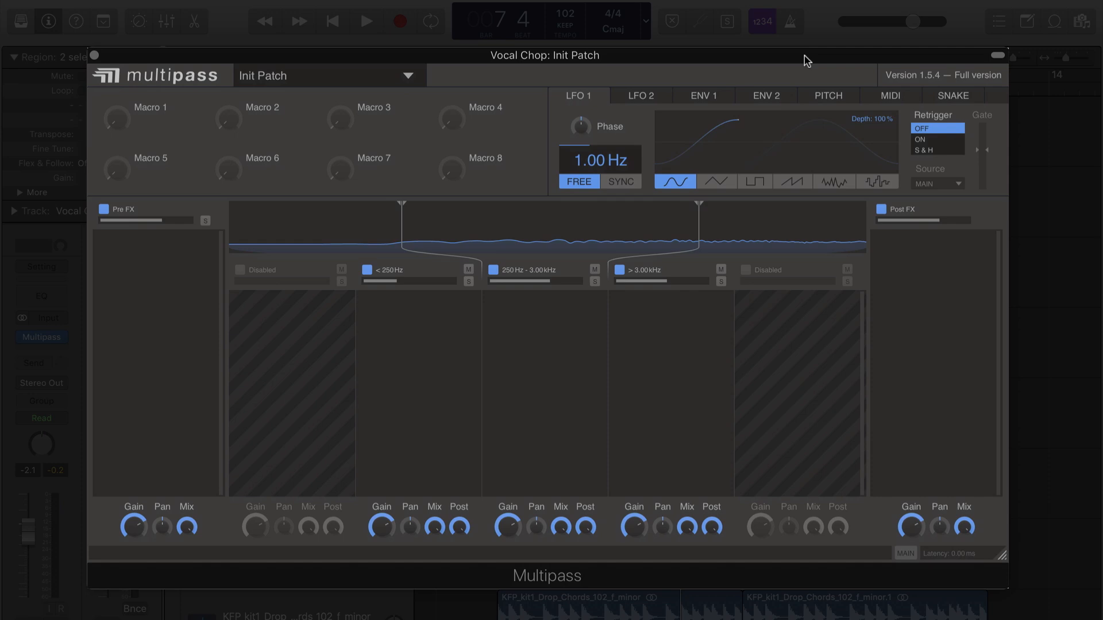
Move the lower crossover from 250 Hz up to about 988 Hz
left_click(365, 21)
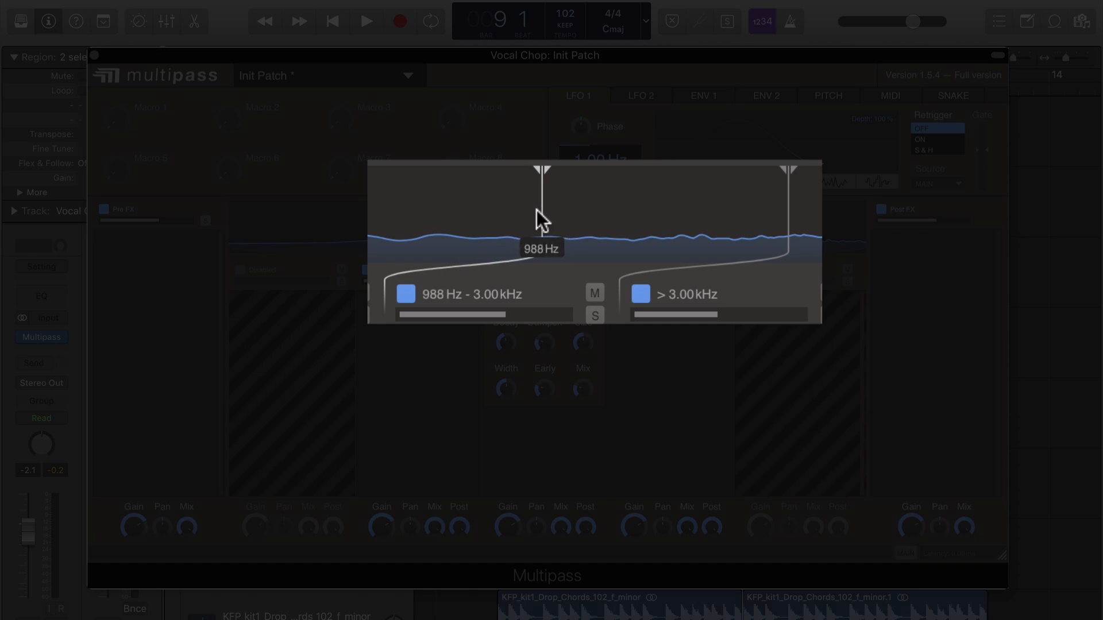
Put a Saturate Distortion on the lows and a Reverb plus Reverser on the mids
left_click(365, 21)
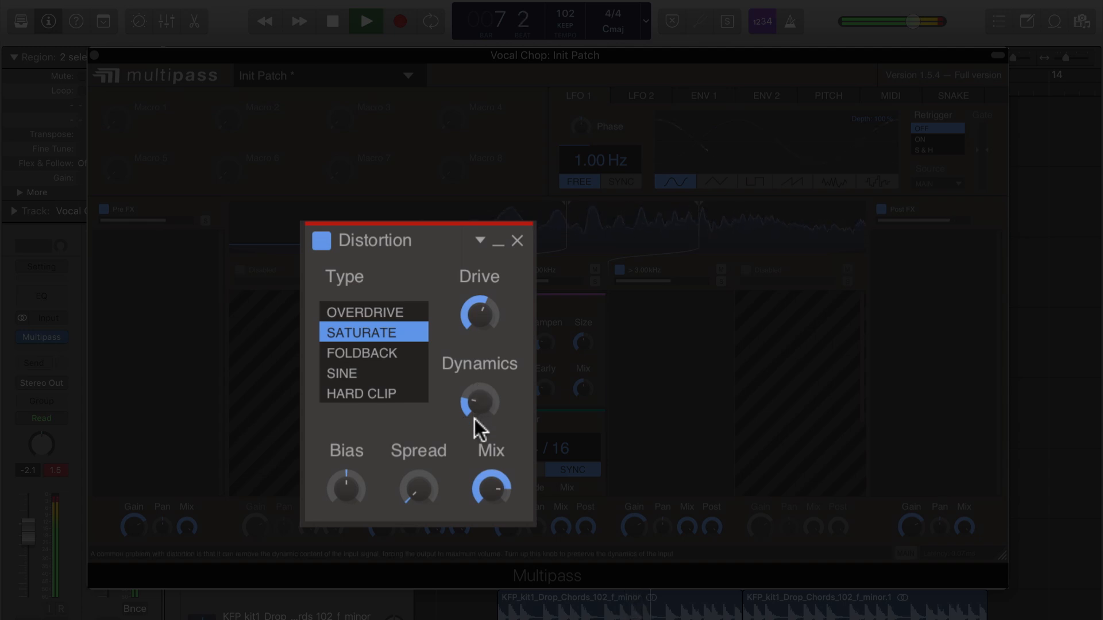
Add a Delay synced to 4/16 to the band above 3 kHz
left_click(518, 240)
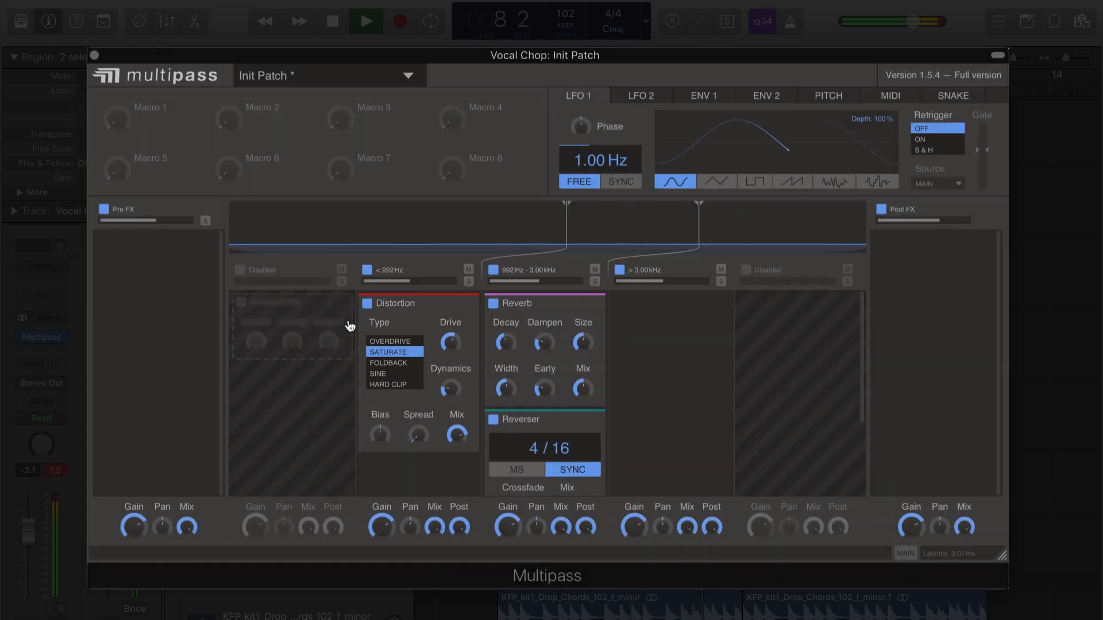
left_click(625, 303)
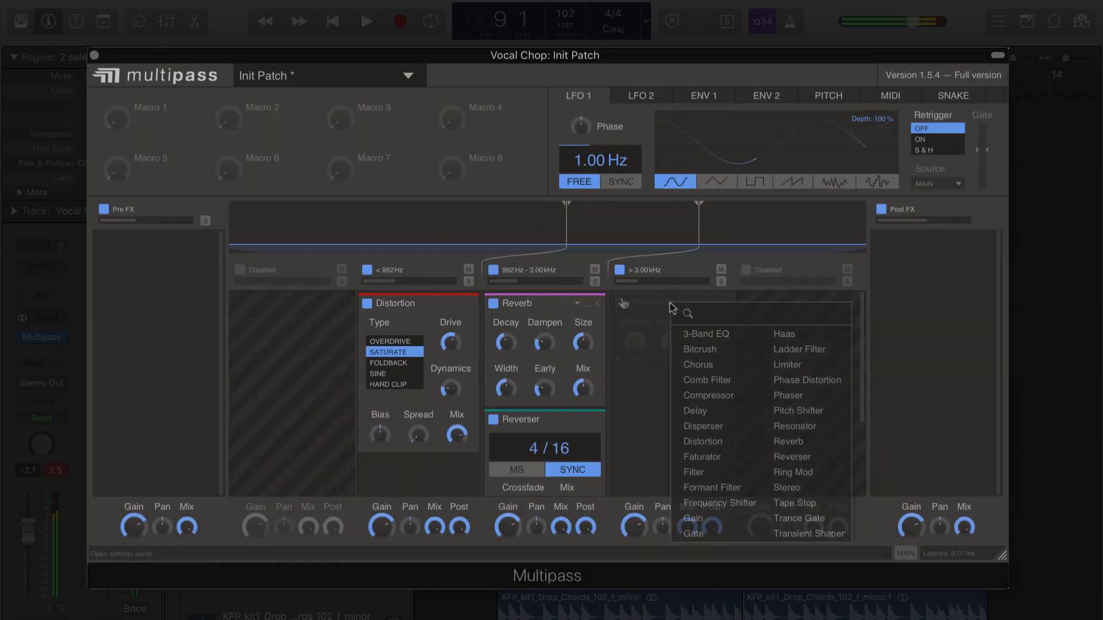
left_click(694, 411)
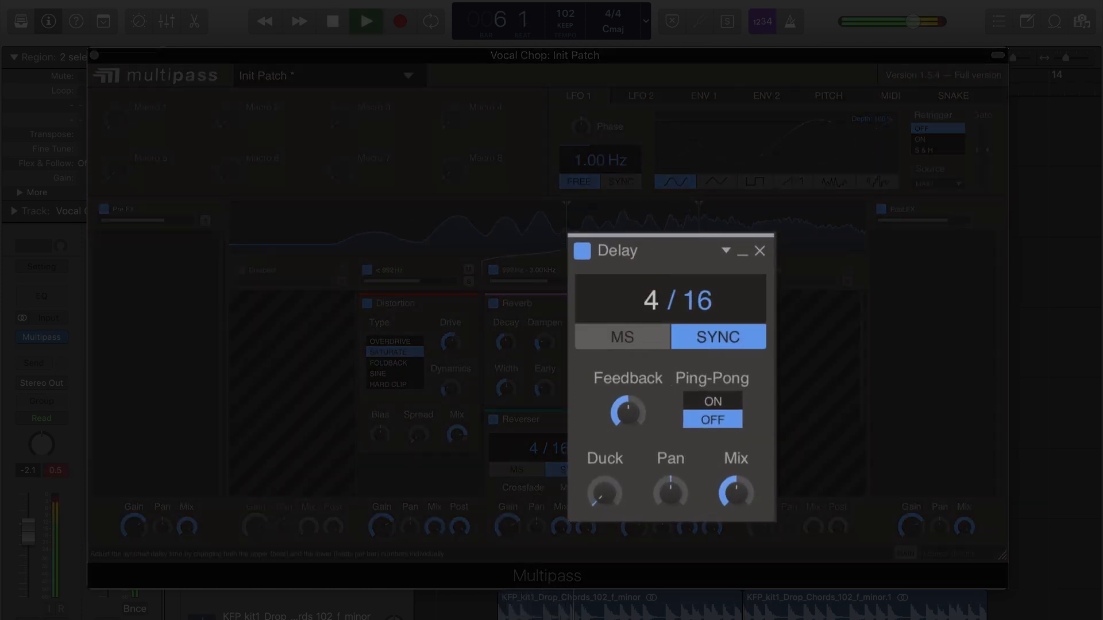
Place a Formant Filter in the pre-effects chain ahead of the band split
left_click(760, 252)
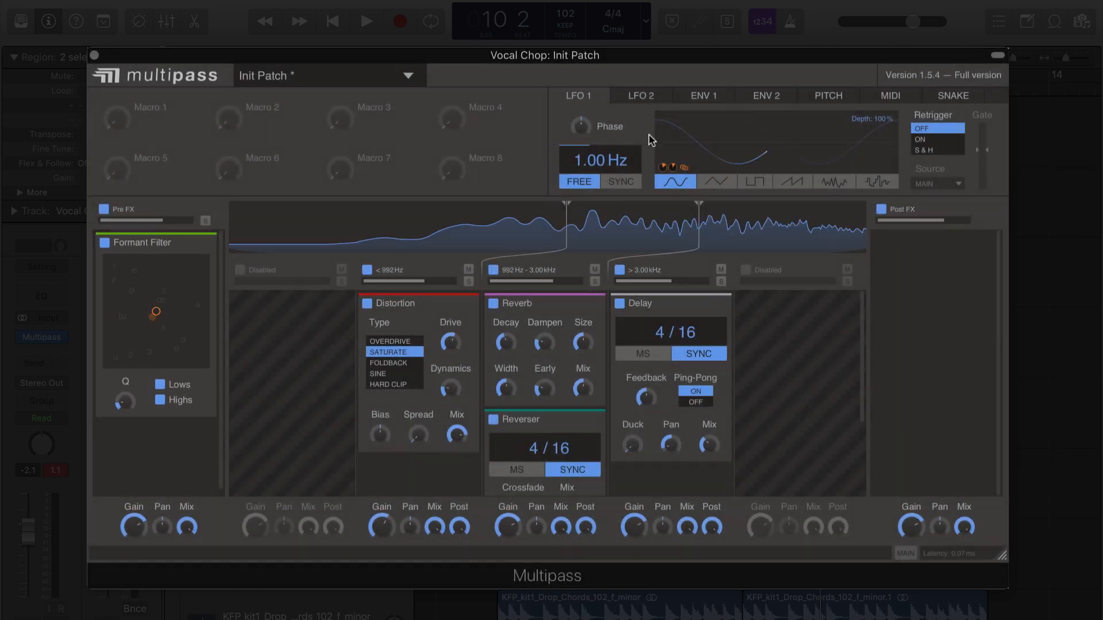
Sync LFO 1 to tempo at 4/16 and add a Gain module in the post-effects chain
left_click(365, 21)
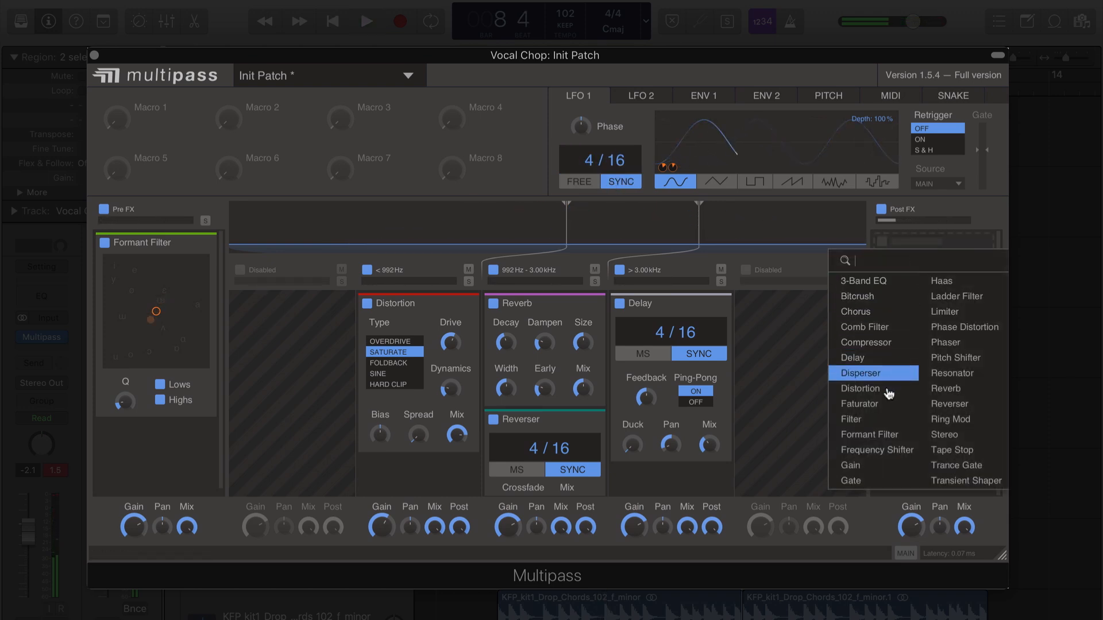
left_click(850, 465)
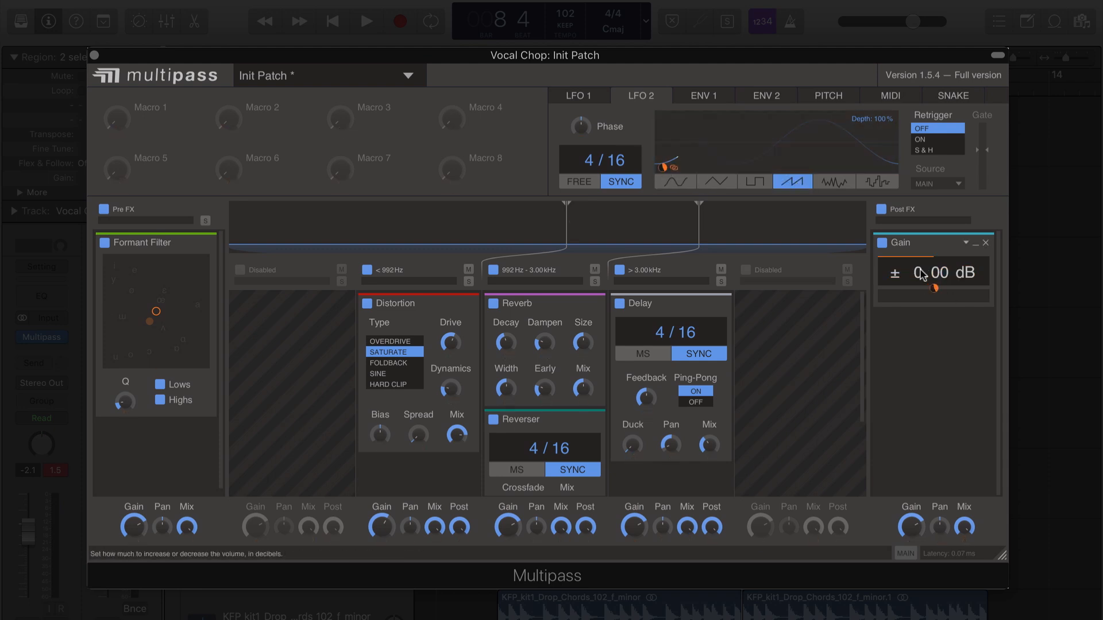
left_click(366, 21)
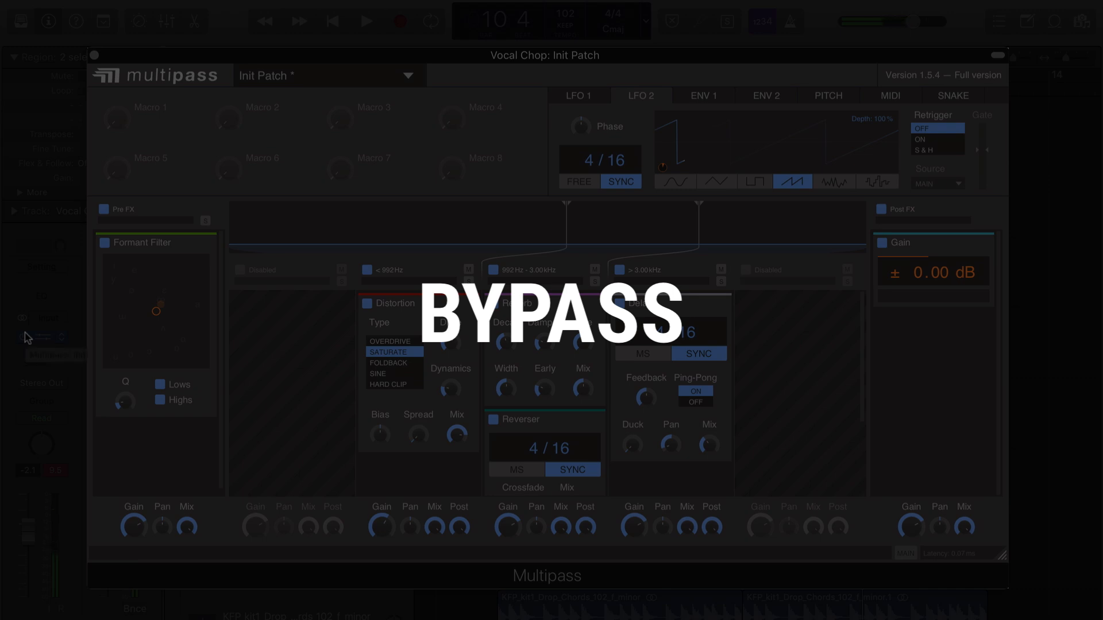
Bypass the effect chain to compare, then bring up the factory preset browser
left_click(365, 21)
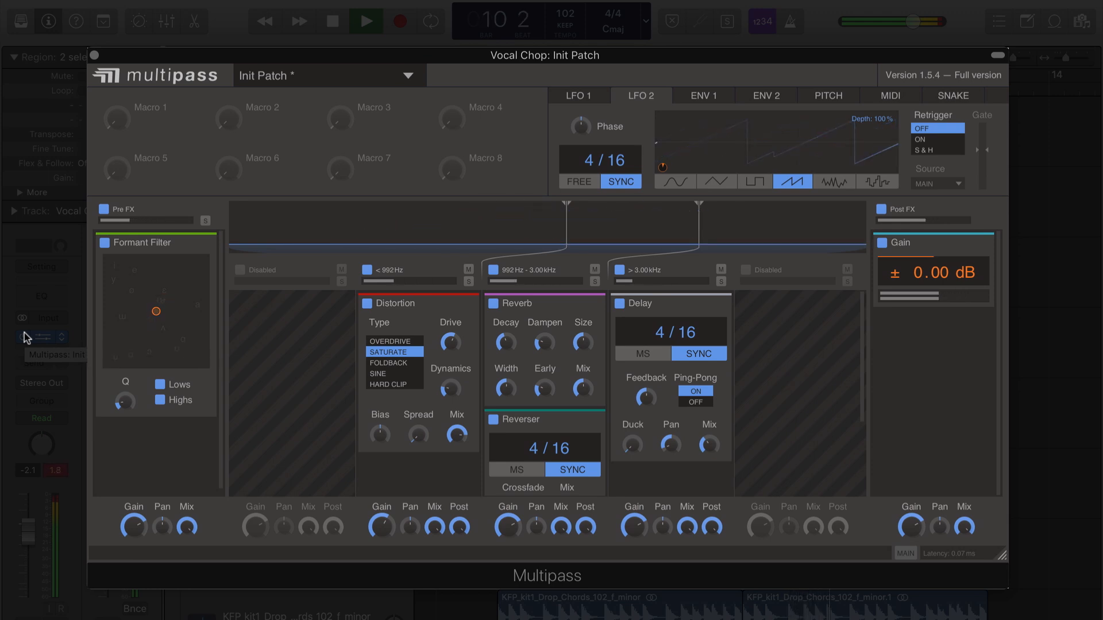
left_click(408, 76)
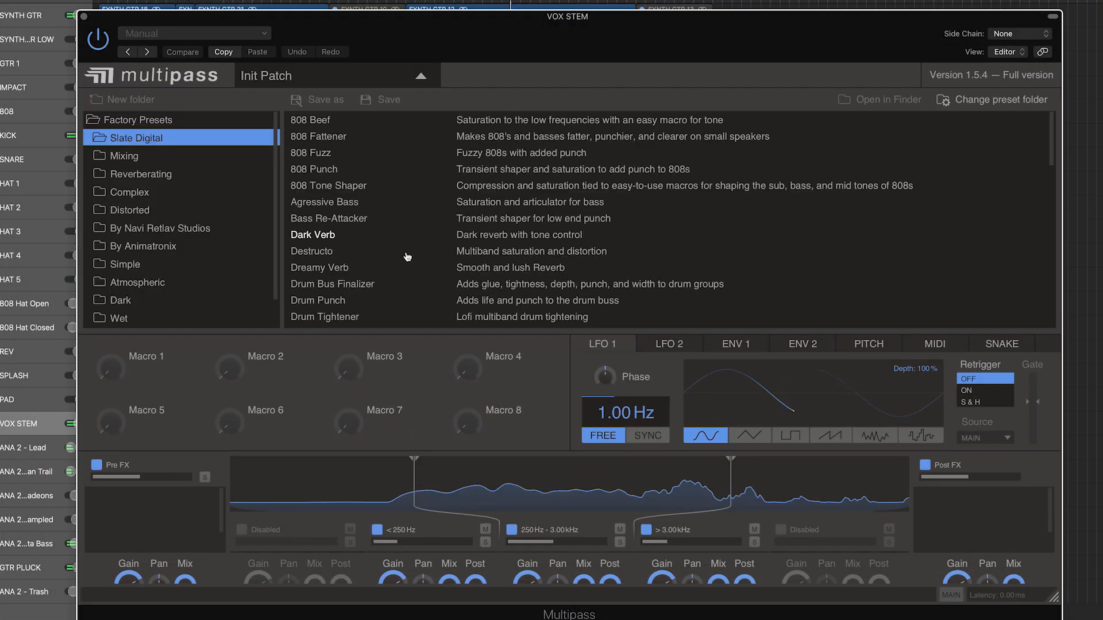
Step through the factory presets to load Icy Verb with reverbs on all three bands
scroll("down", 3)
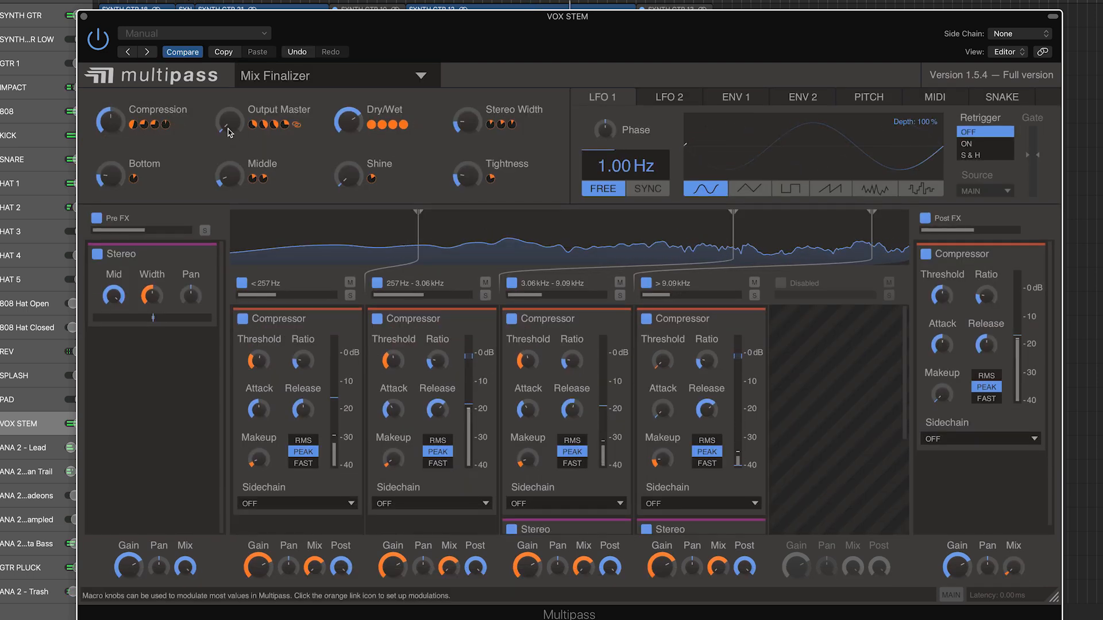
left_click(336, 76)
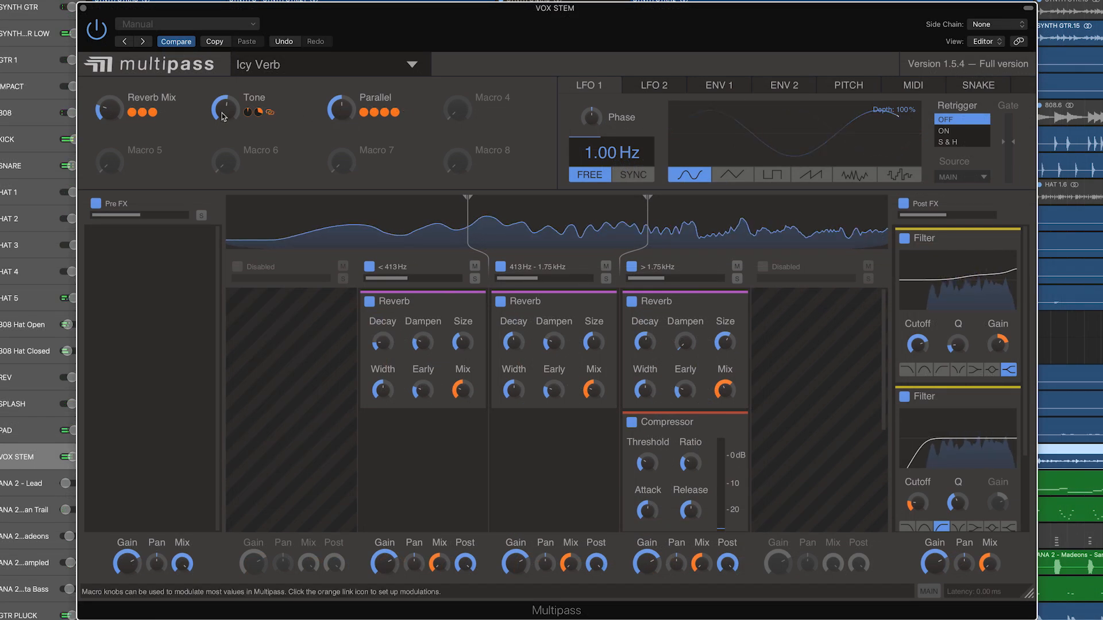